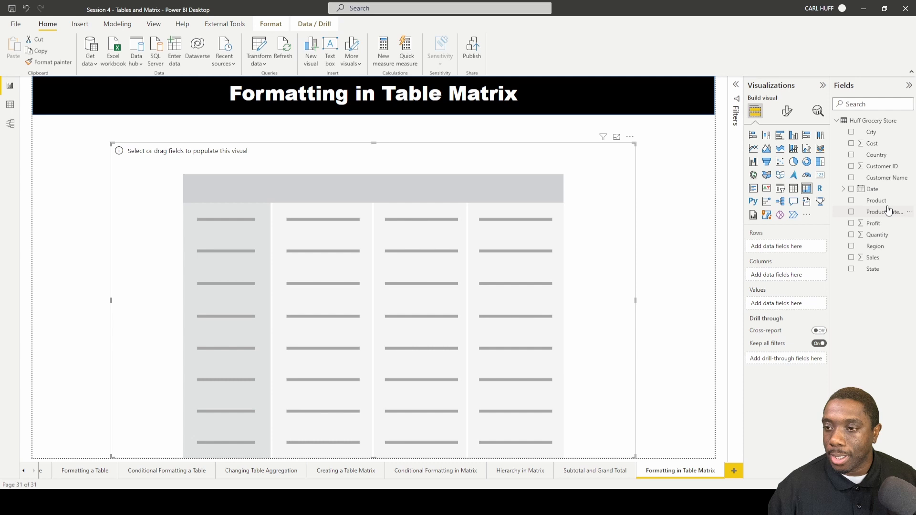
- Add Product Category and Region as matrix rows with Quantity and Profit as values
click(851, 211)
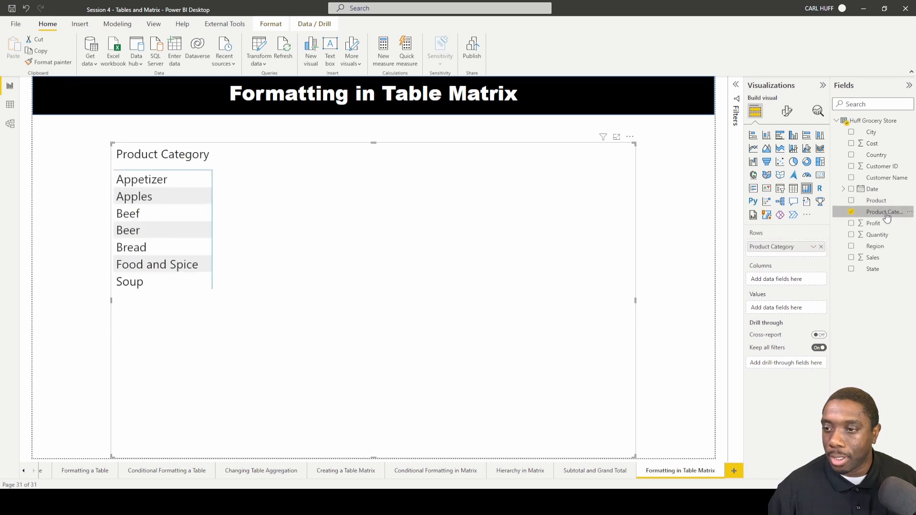
mouse_move(875, 245)
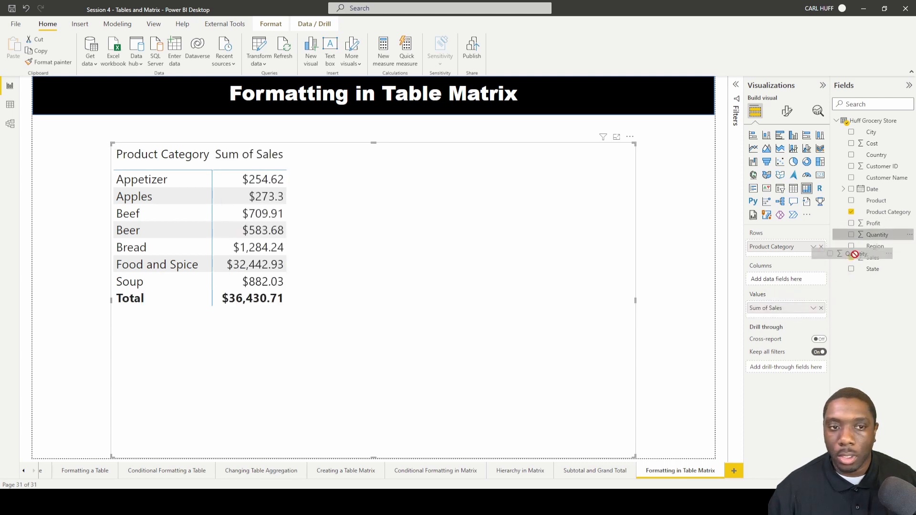
click(852, 235)
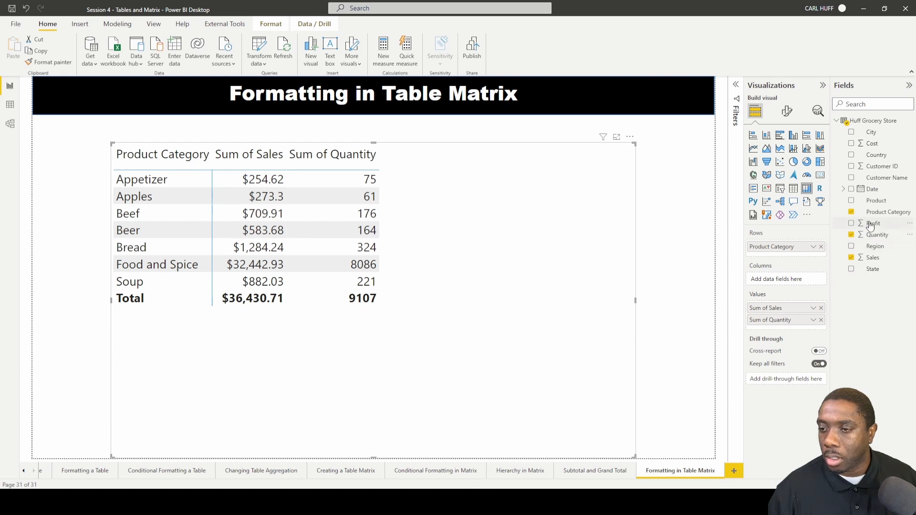
click(851, 224)
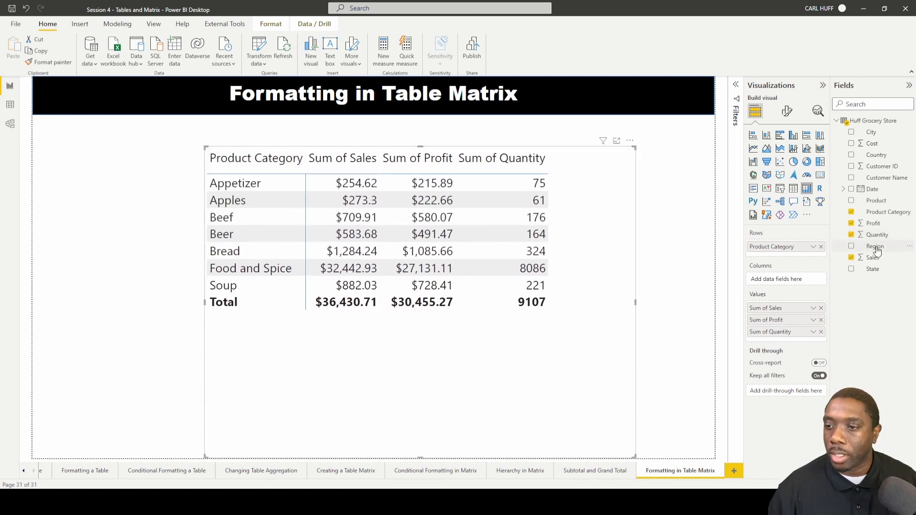
click(851, 247)
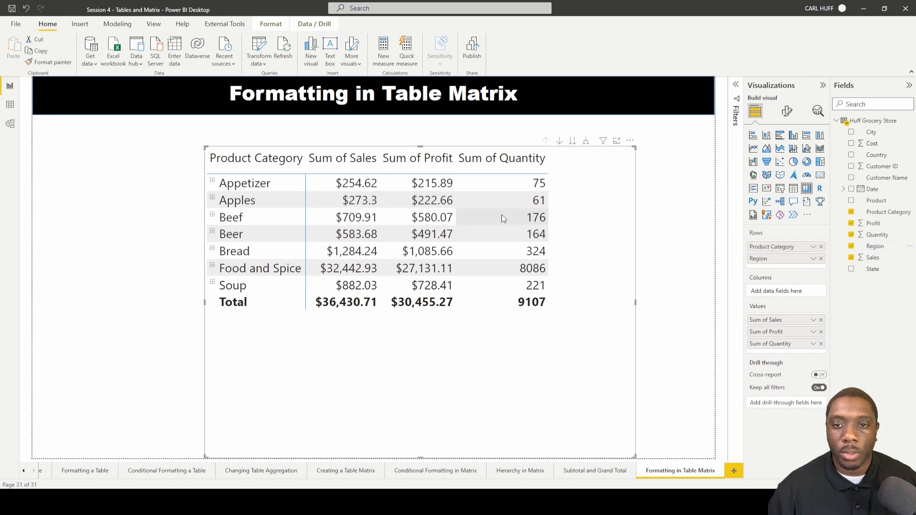
- Target the matrix cell elements formatting at the Sum of Sales series
click(786, 111)
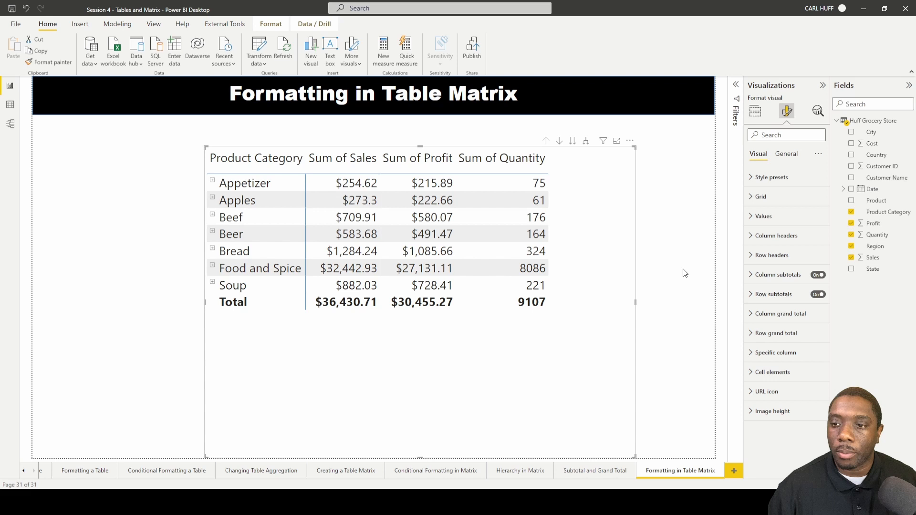
mouse_move(761, 250)
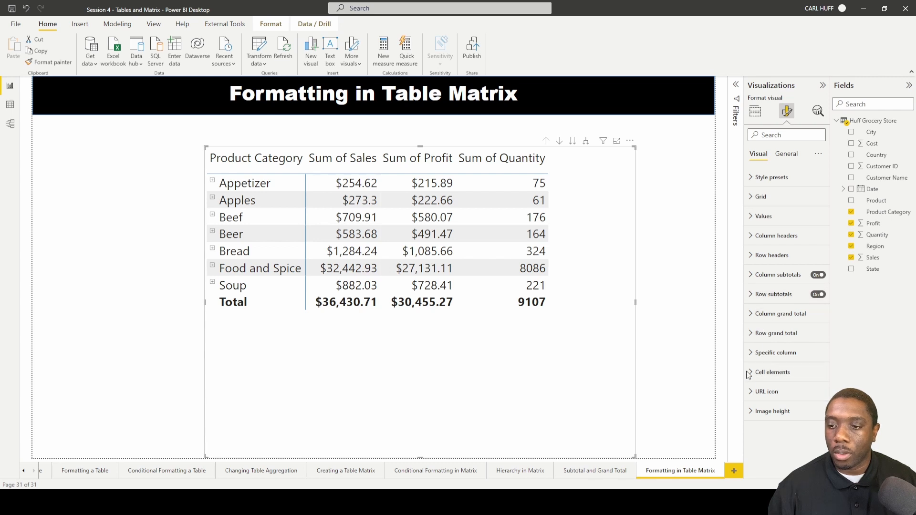
click(772, 372)
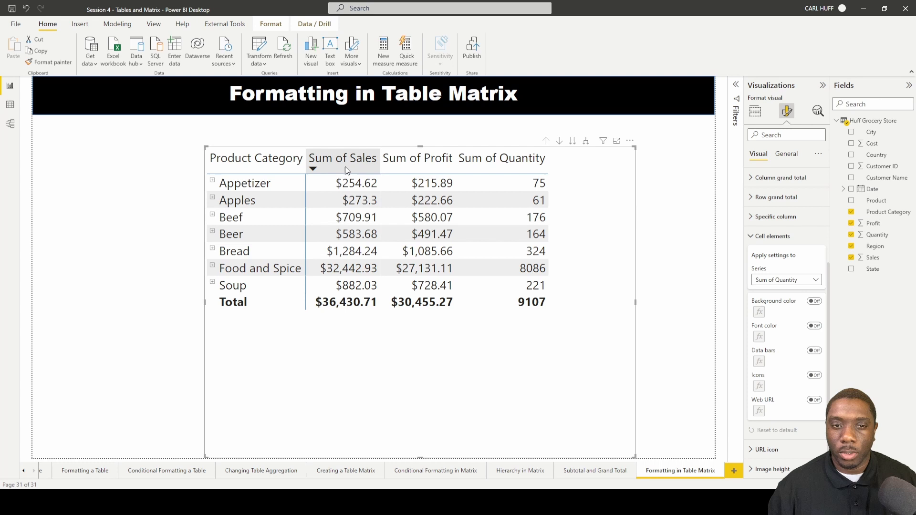
click(785, 279)
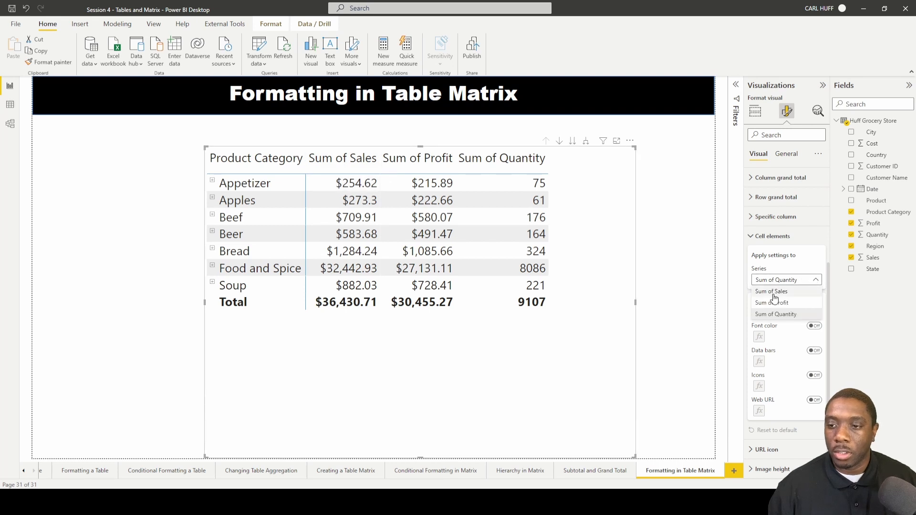
click(771, 291)
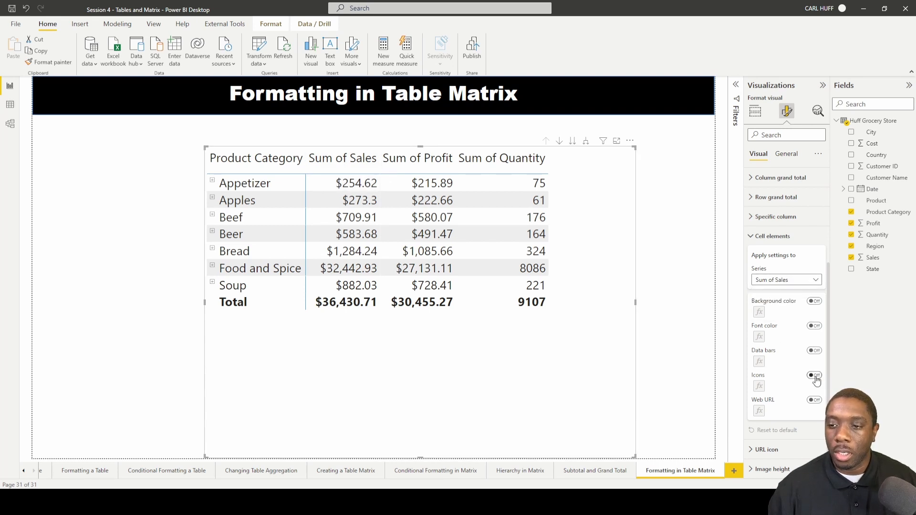
- Try icons on Sum of Sales, remove them, and turn on data bars instead
click(814, 374)
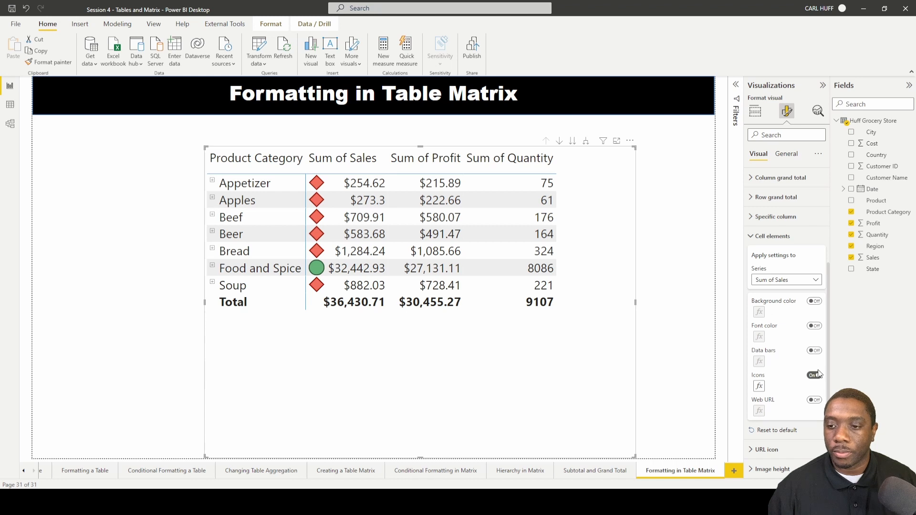
click(813, 374)
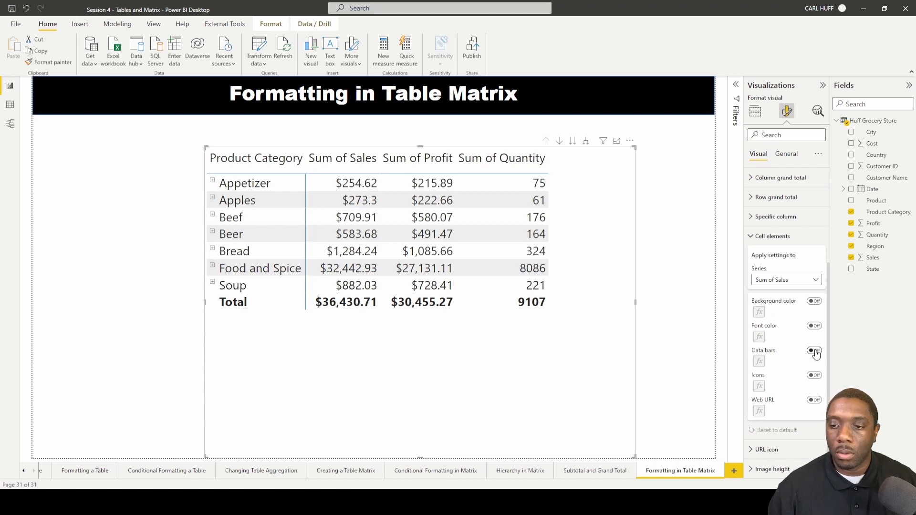
click(814, 350)
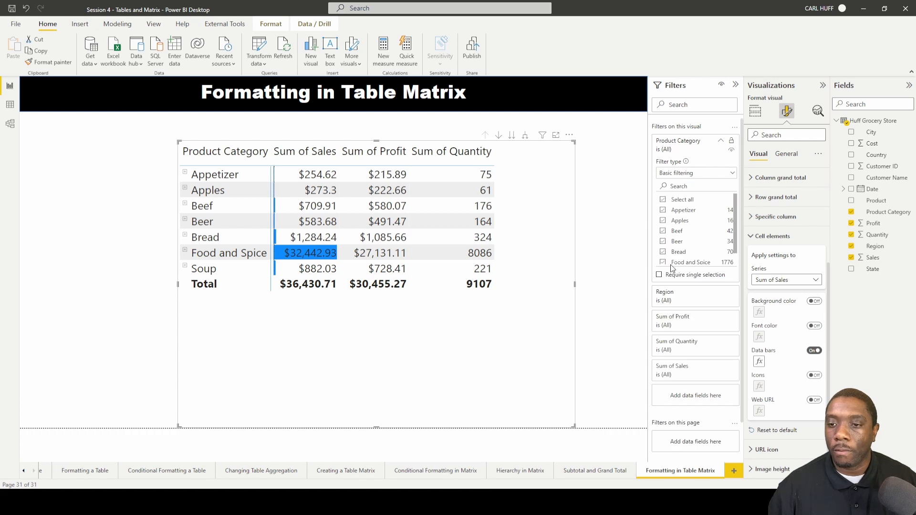
- Exclude Food and Spice from the matrix and expand every category to its regions
click(663, 261)
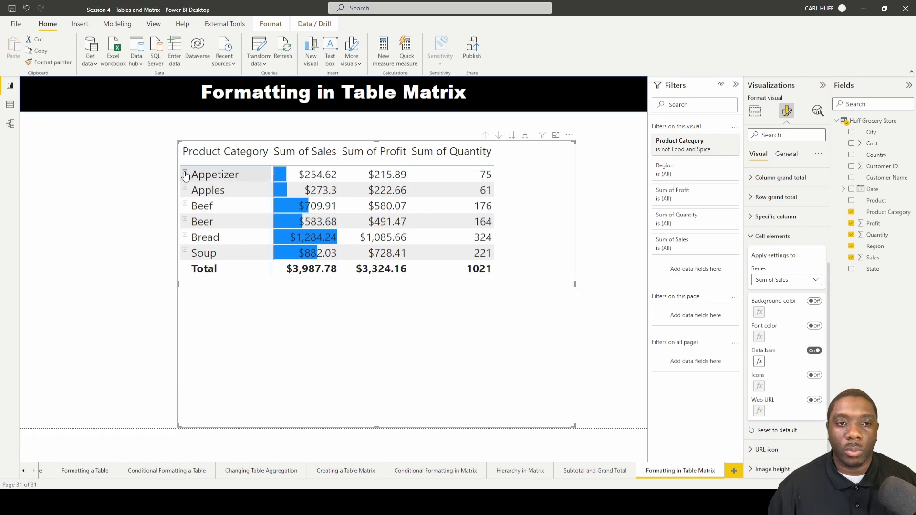
click(184, 173)
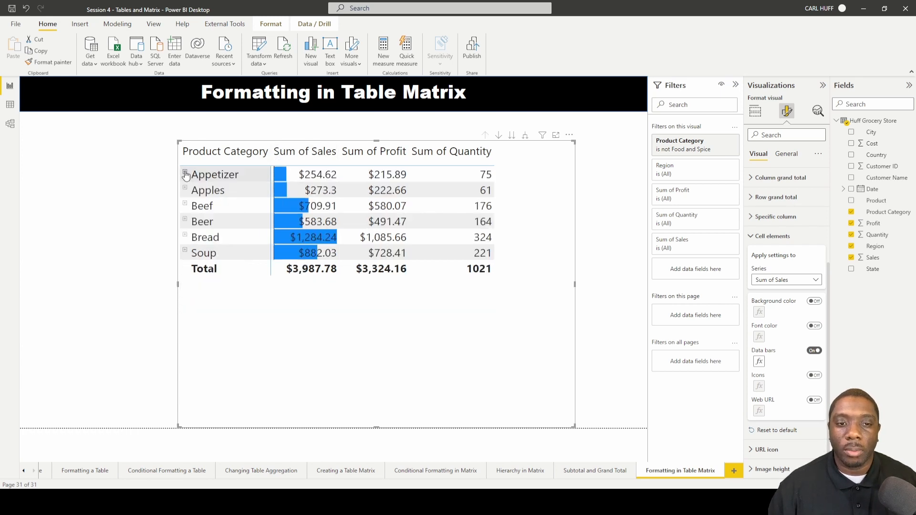
mouse_move(524, 135)
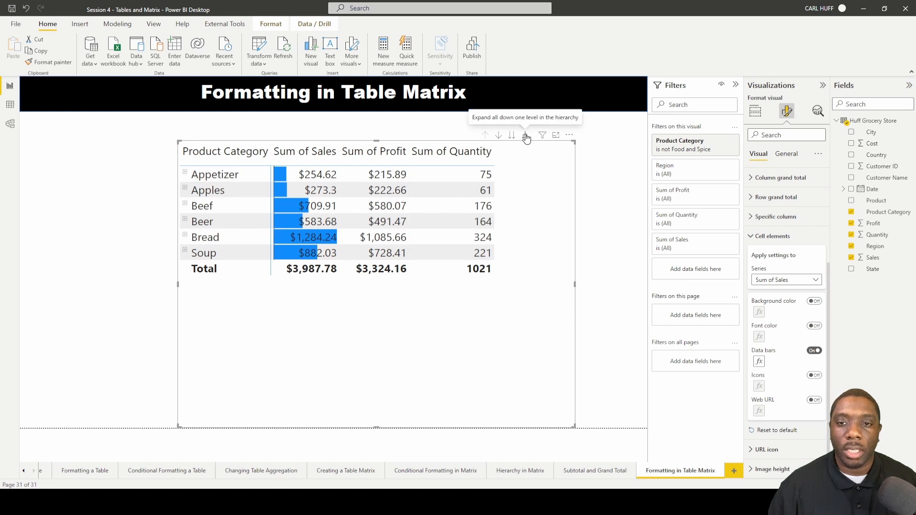
click(525, 135)
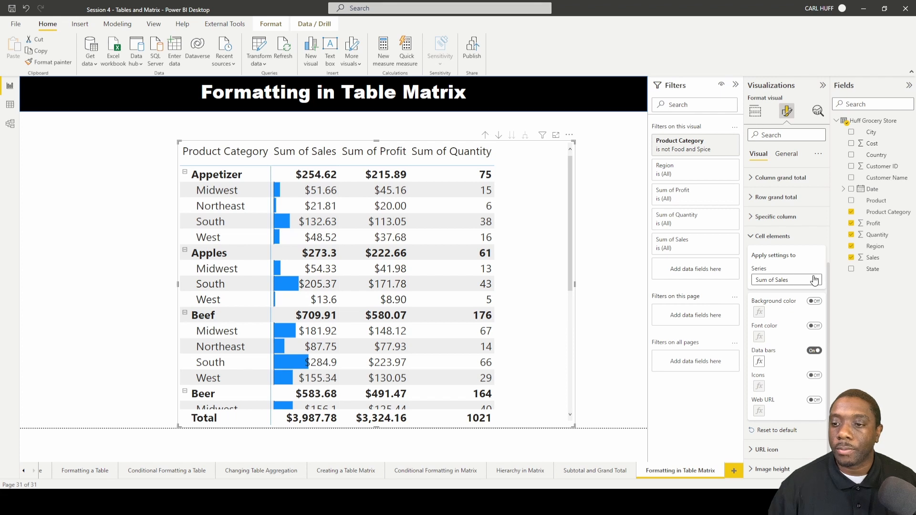
- Turn on arrow icons for Sum of Profit using the default percentage rules
click(786, 279)
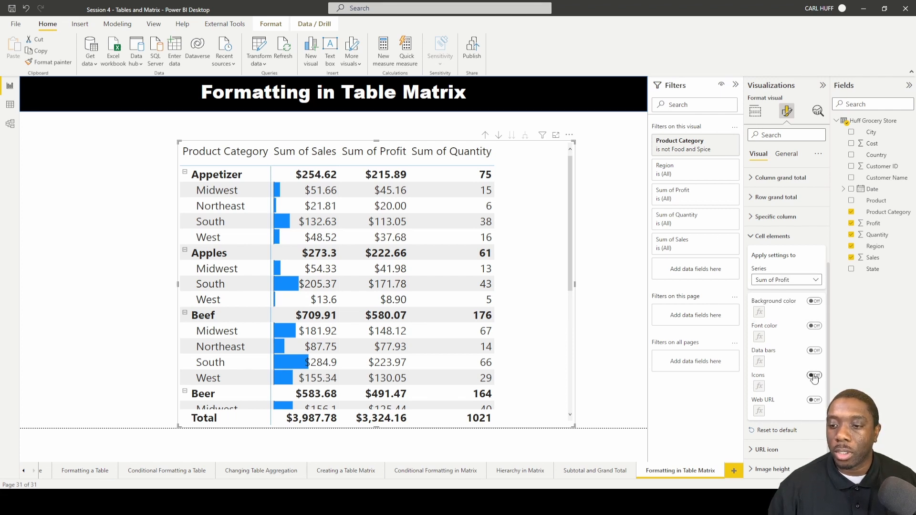
click(814, 374)
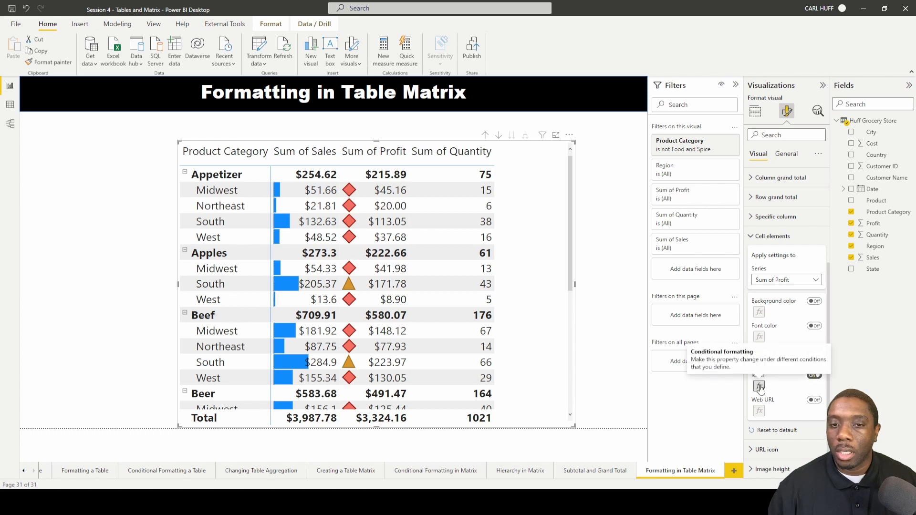
click(759, 386)
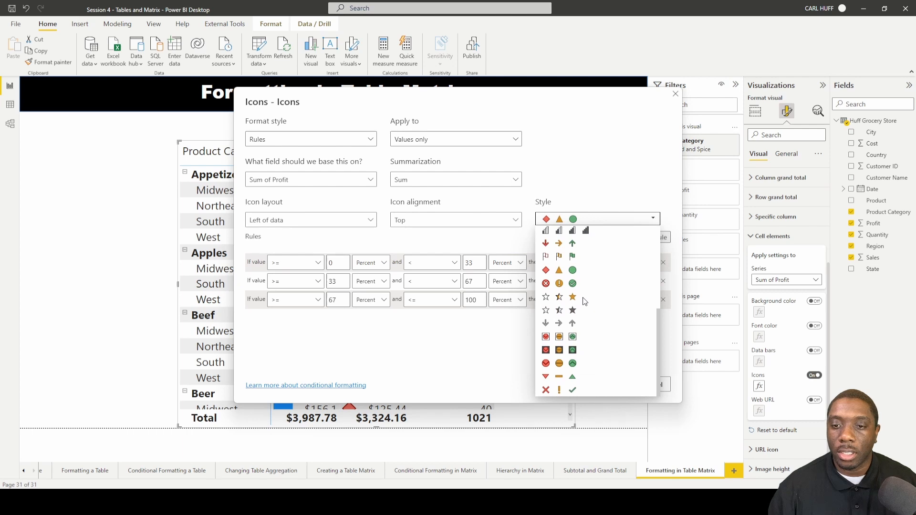
mouse_move(560, 254)
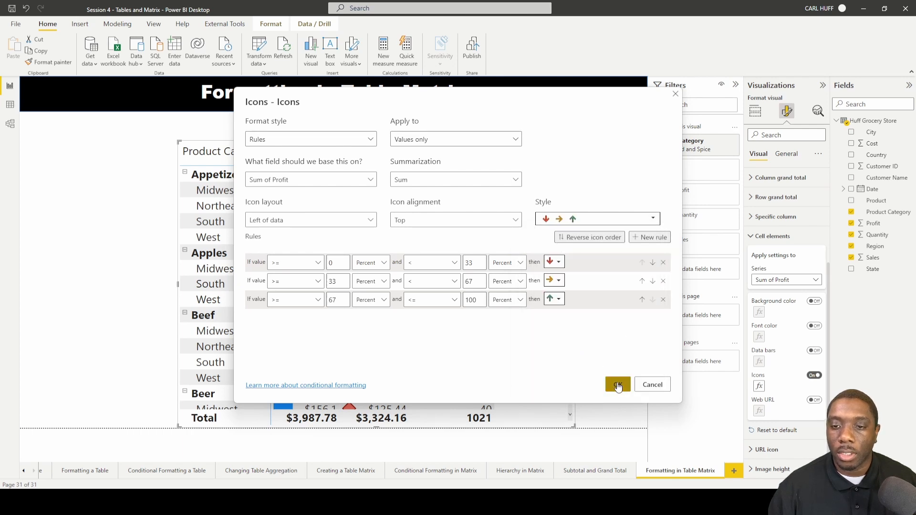
click(618, 384)
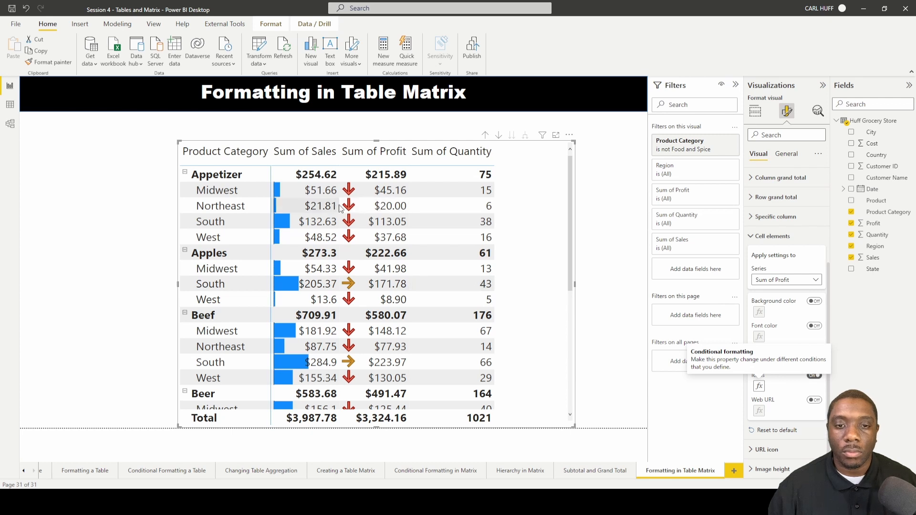
scroll(down, 3)
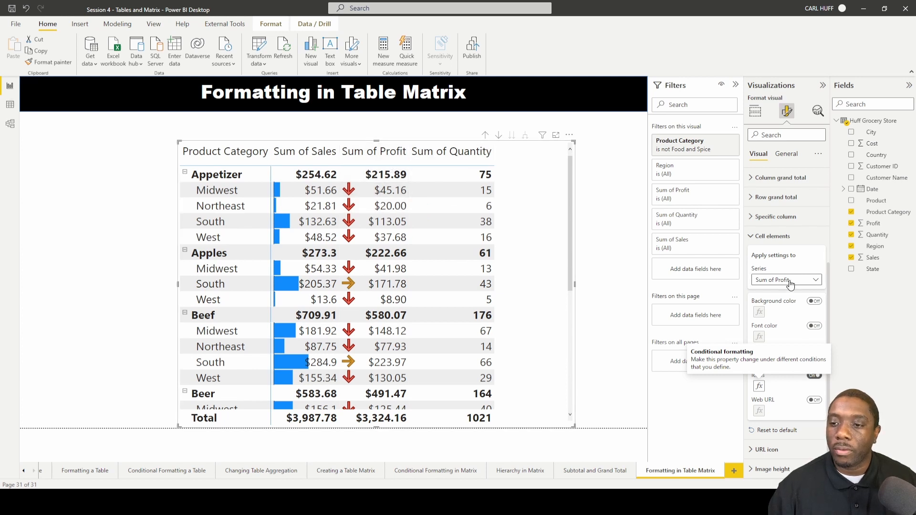
- Give Sum of Quantity a background gradient with a middle colour, red minimum and green maximum
click(785, 280)
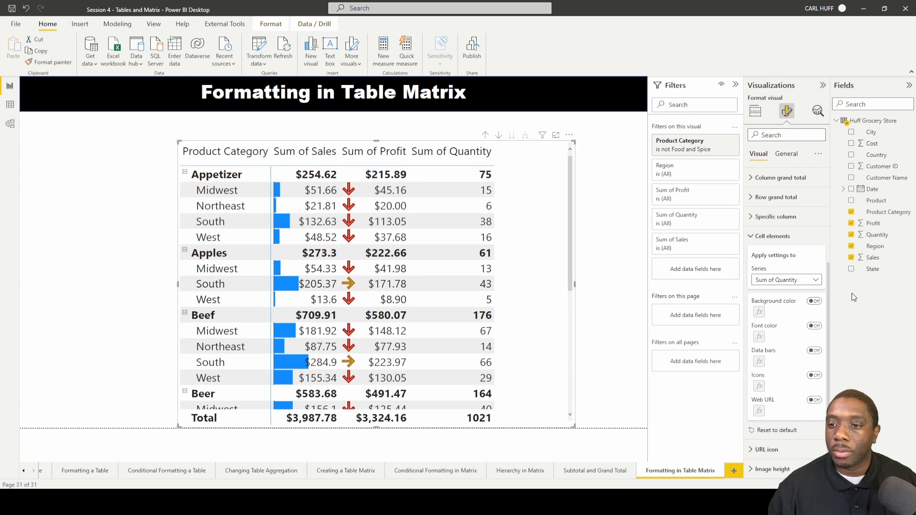
click(813, 301)
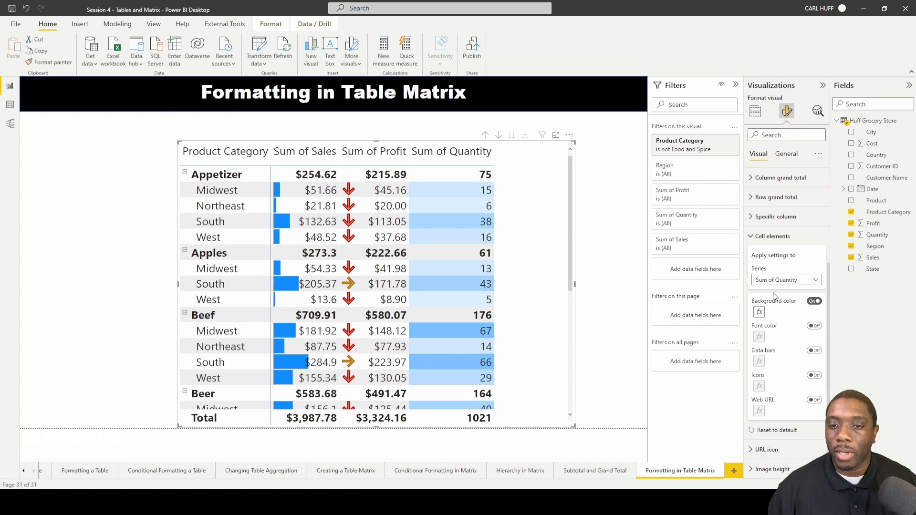
click(759, 311)
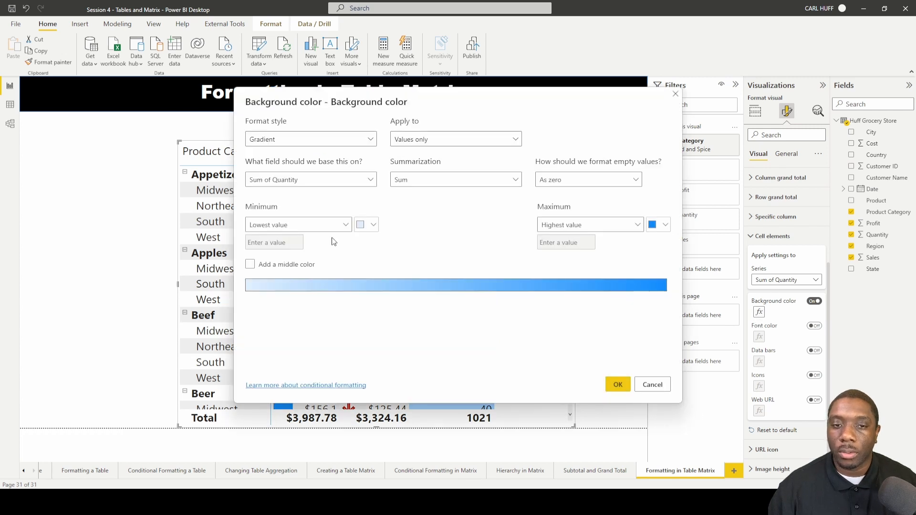
click(249, 264)
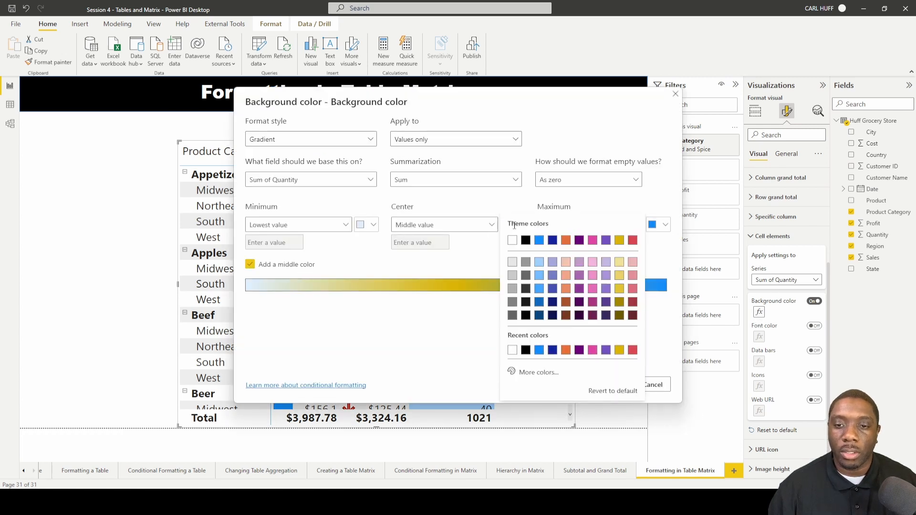
click(537, 372)
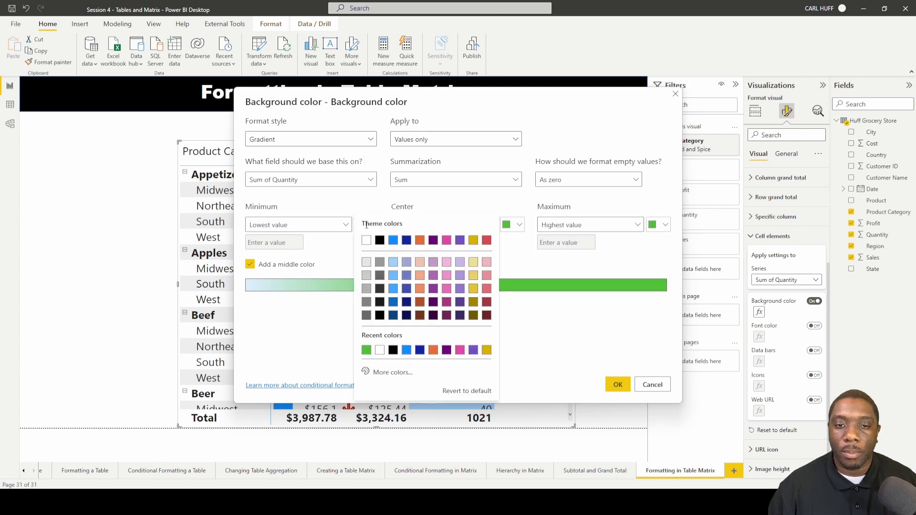
click(391, 372)
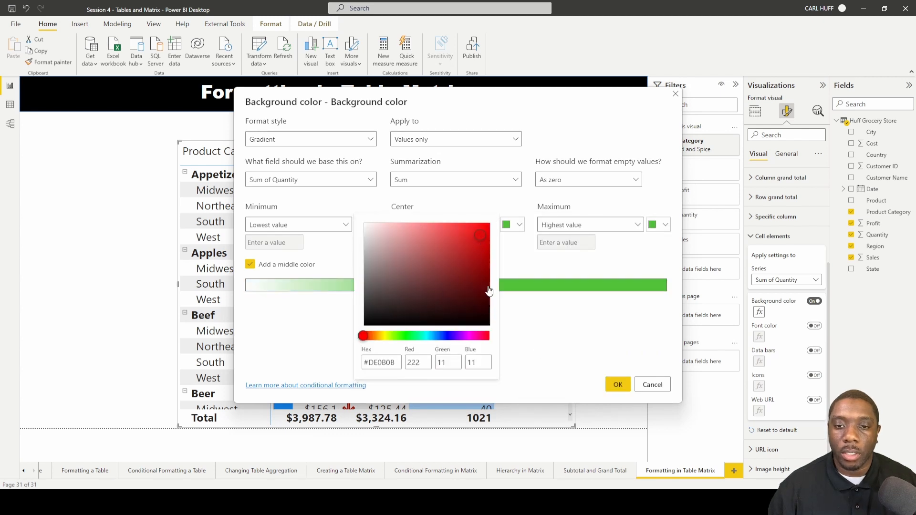
click(618, 385)
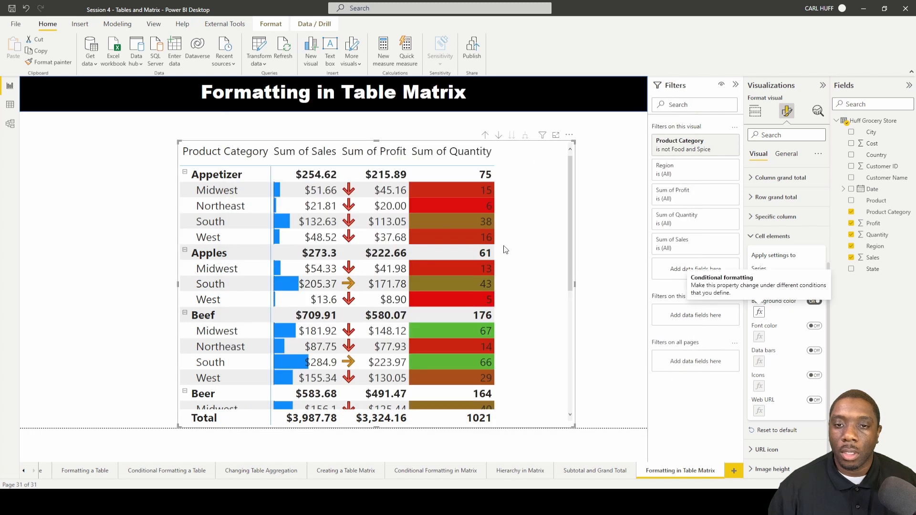
scroll(down, 3)
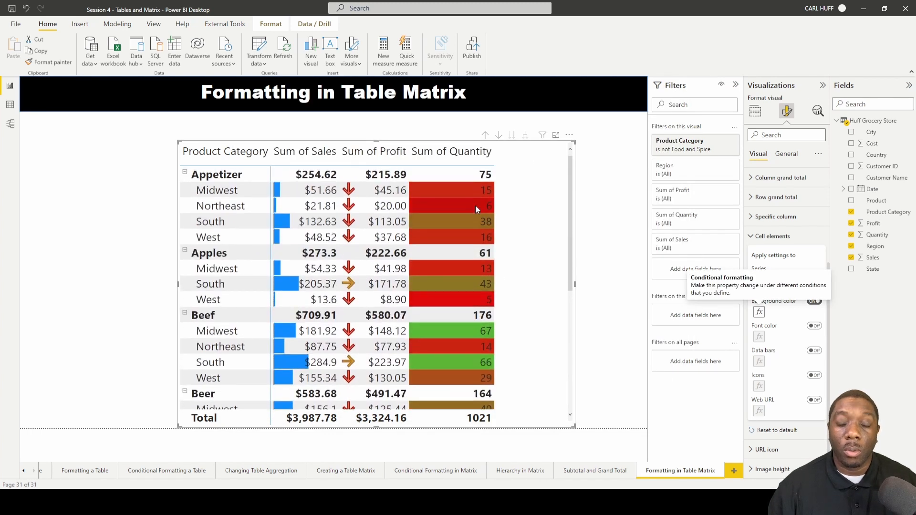
scroll(down, 3)
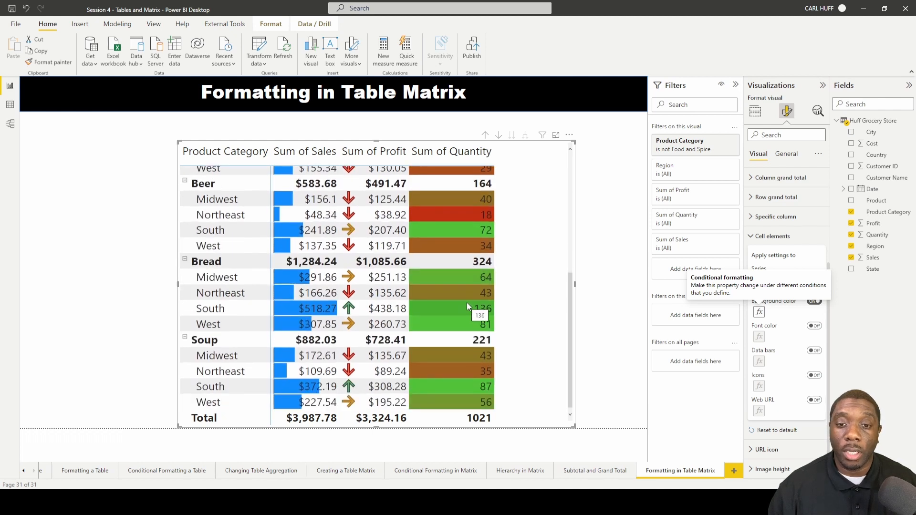
mouse_move(550, 255)
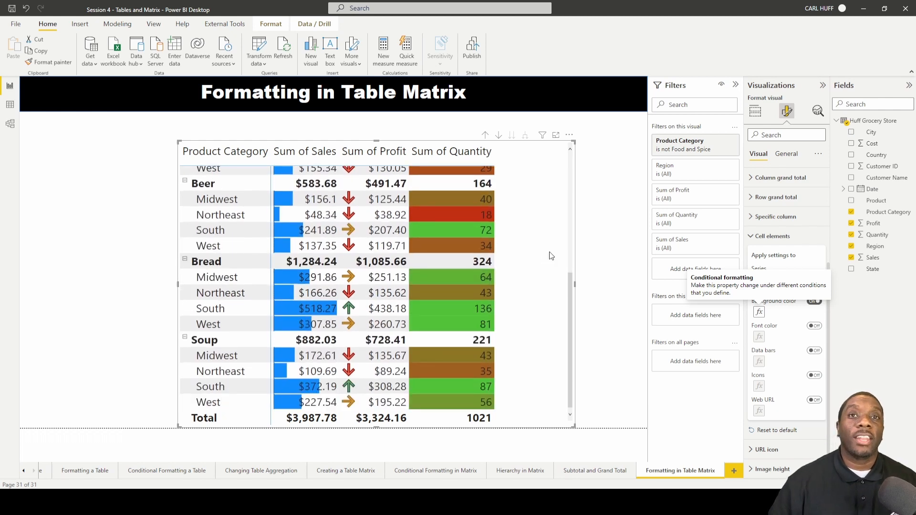